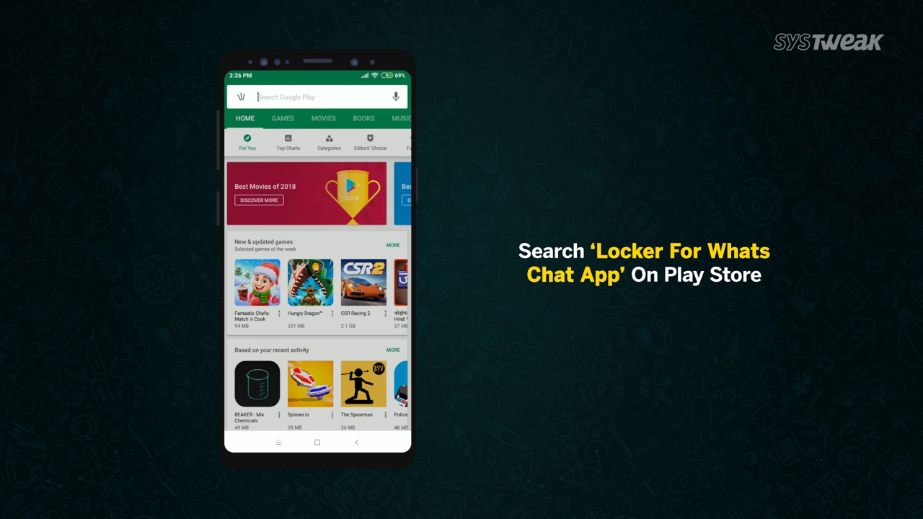
Search the Play Store for 'locker fo' and install Locker for Whats Chat App.
type("locker fo")
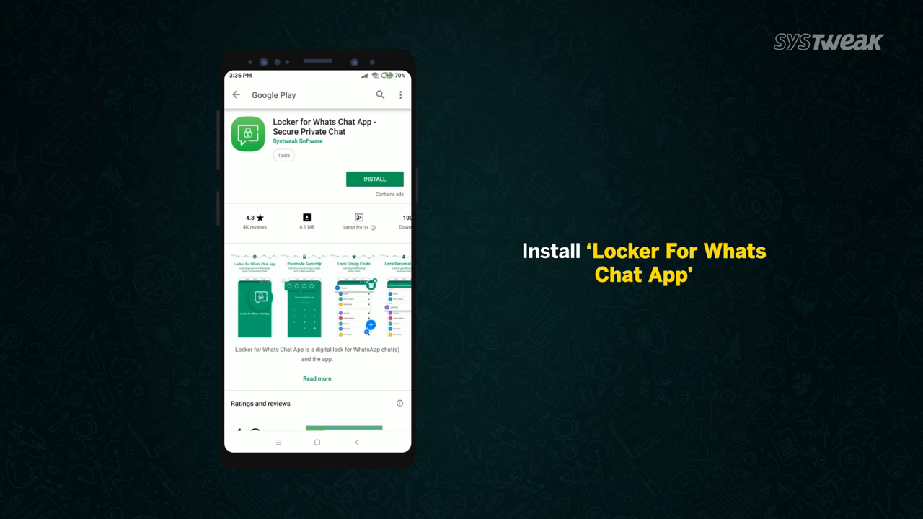
left_click(374, 178)
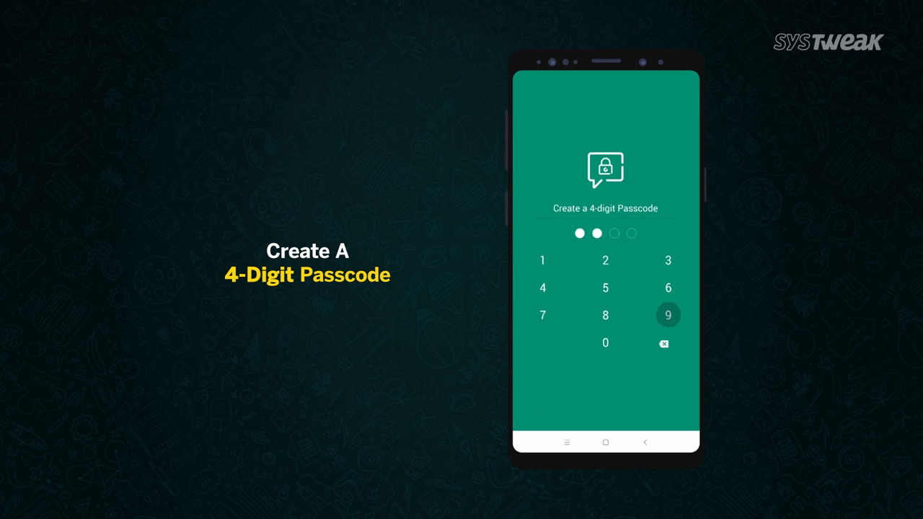
left_click(668, 315)
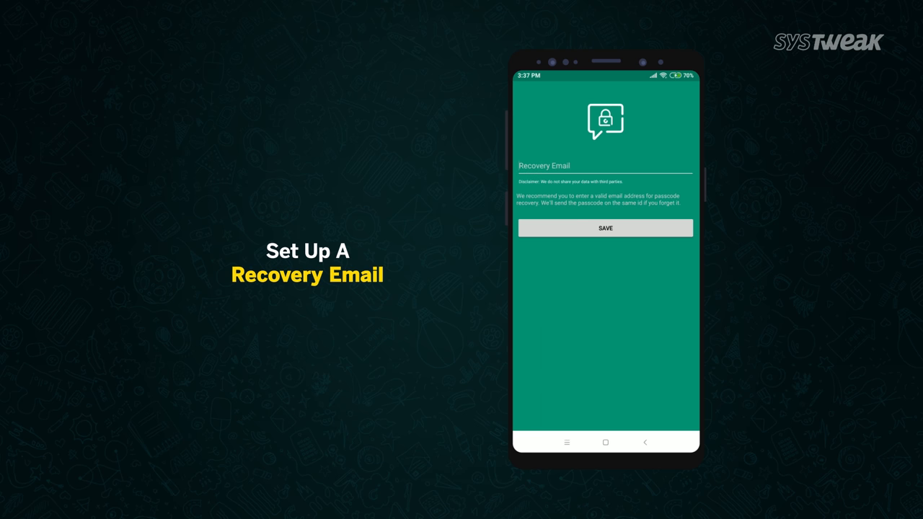
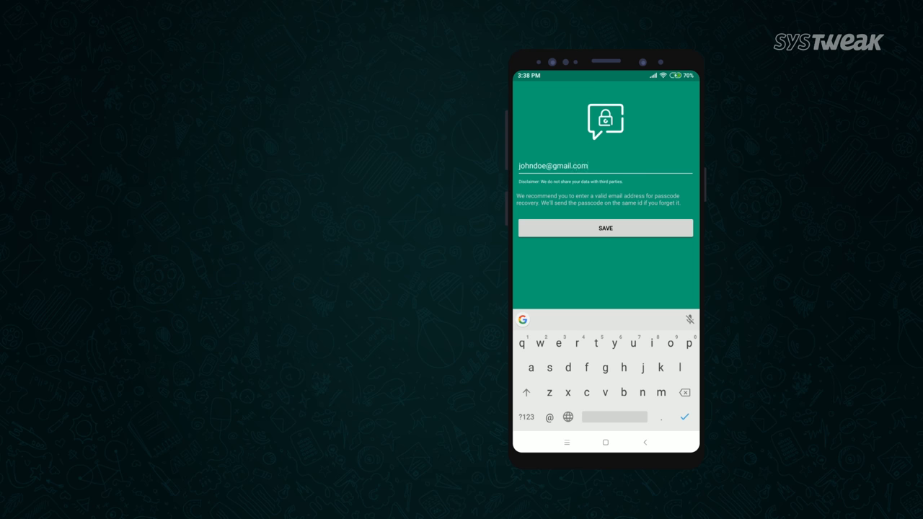
left_click(605, 228)
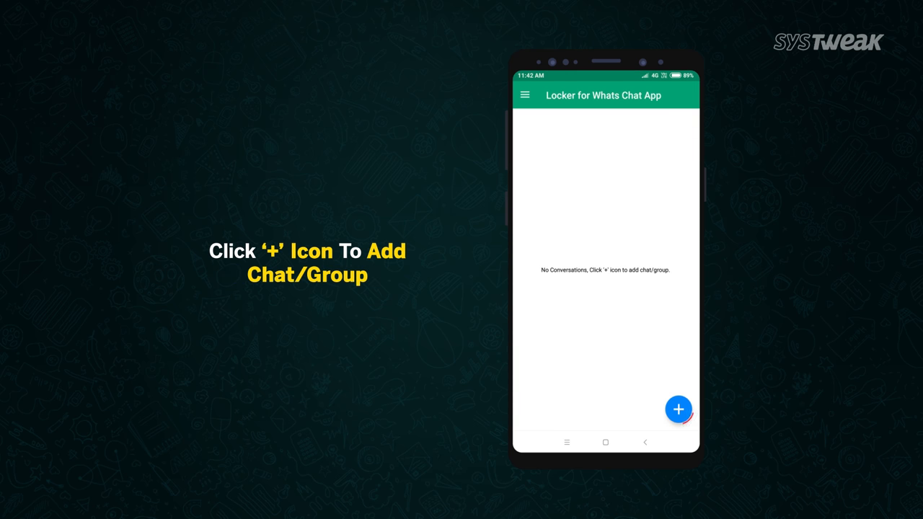
Start adding a chat to lock with '+', then launch WhatsApp from the home screen.
left_click(678, 410)
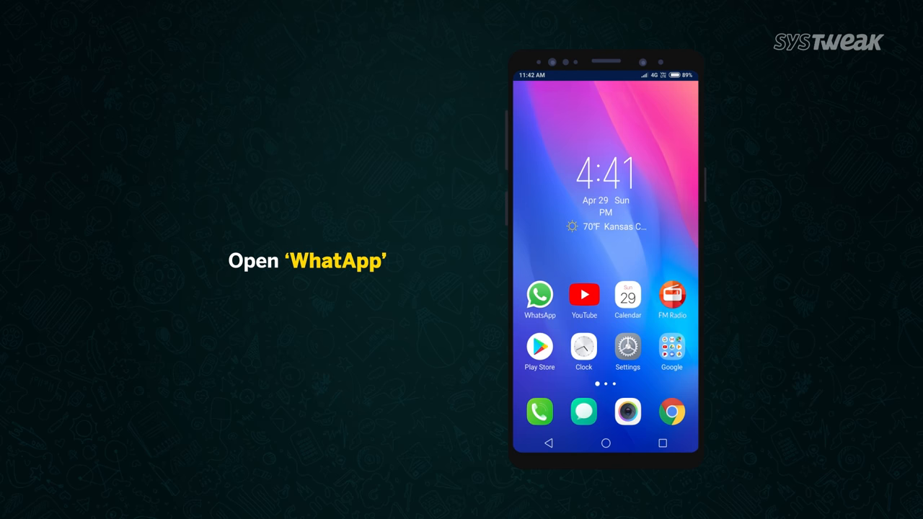
left_click(539, 295)
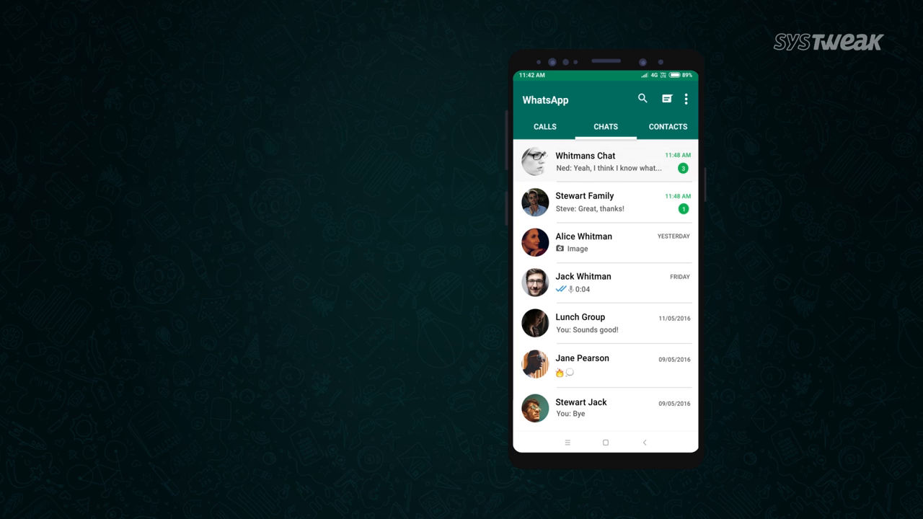